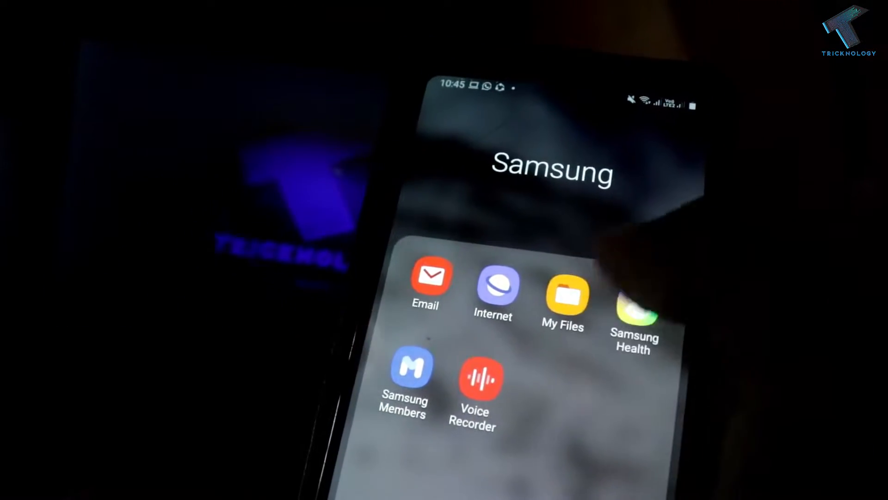
- Browse internal storage to the Download > Windows 2020 folder and select the Limbo APK
click(563, 303)
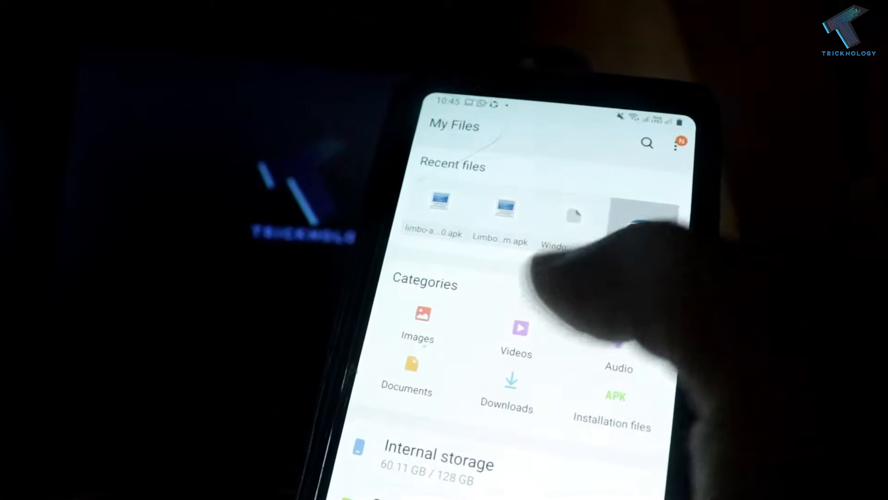
click(439, 459)
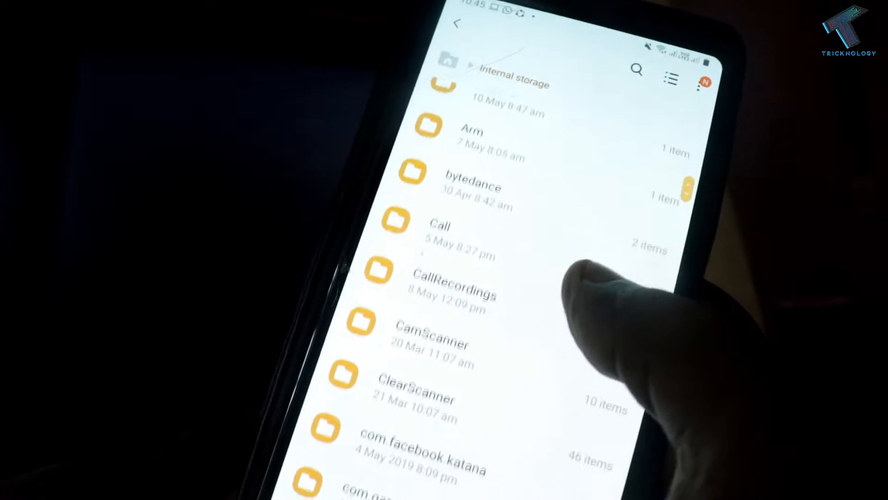
scroll(up, 3)
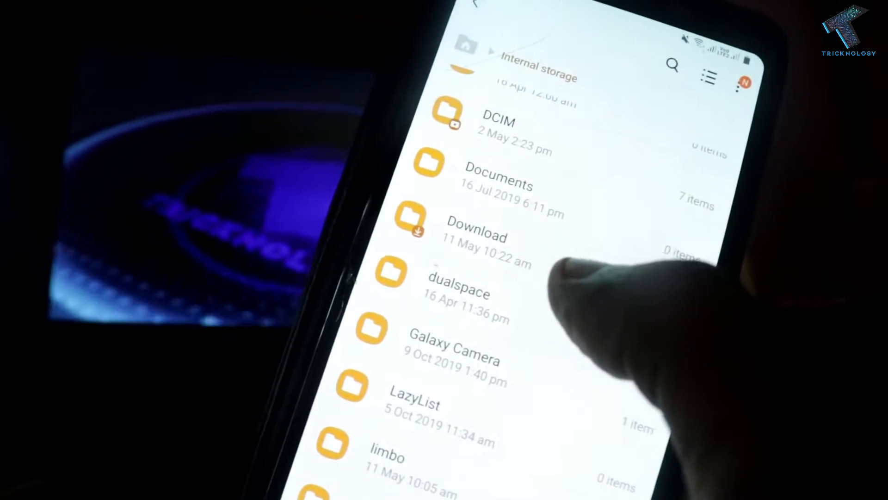
click(476, 236)
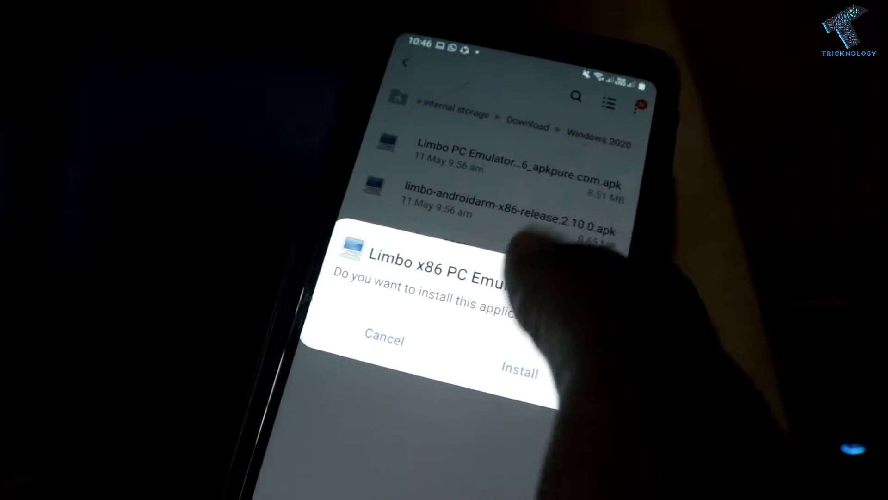
- Install the Limbo x86 PC Emulator APK and launch it once installed
click(519, 371)
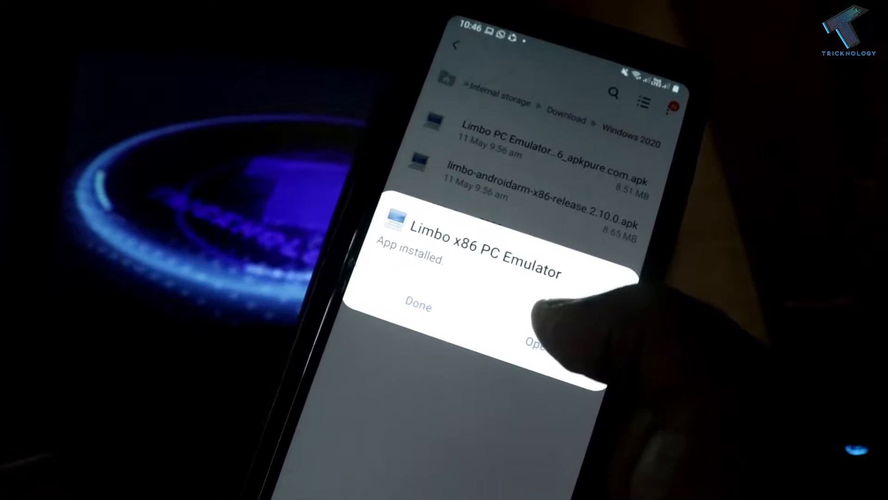
click(538, 343)
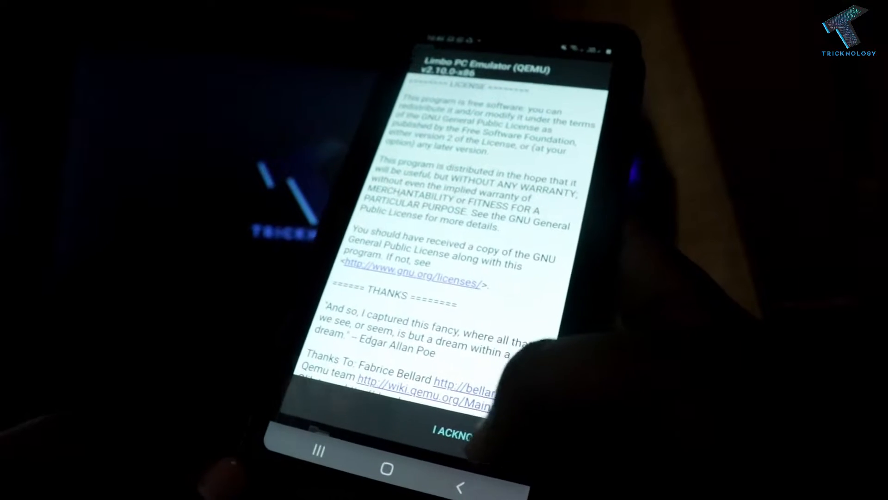
- Acknowledge the license and dismiss the changelog to reach the machine configuration
click(451, 439)
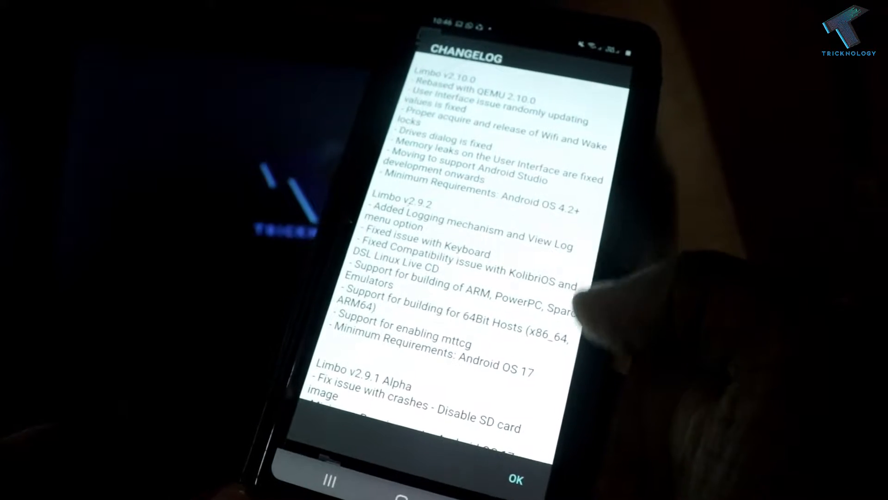
click(514, 480)
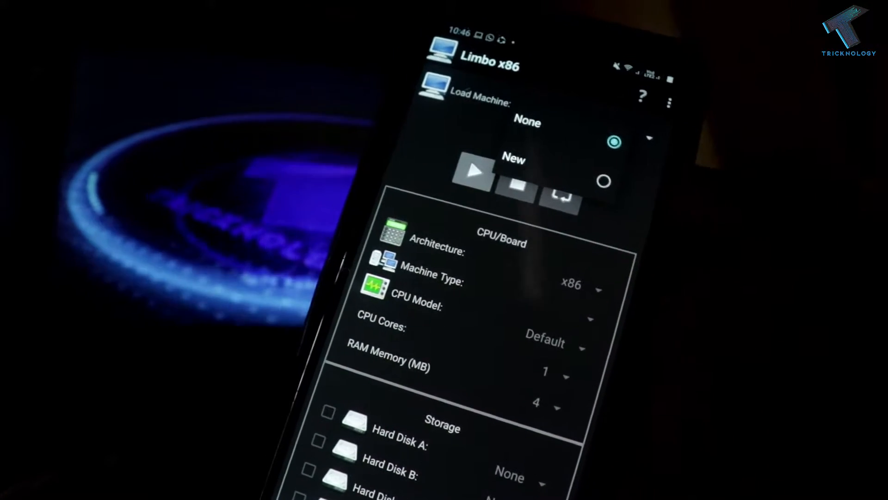
- Choose New in Load Machine and name the machine 'windows 2020'
click(512, 168)
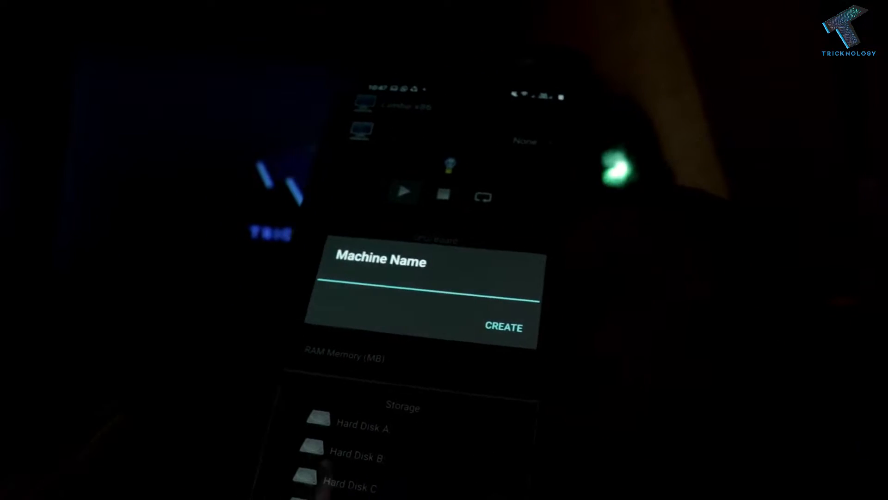
click(427, 283)
text(windows )
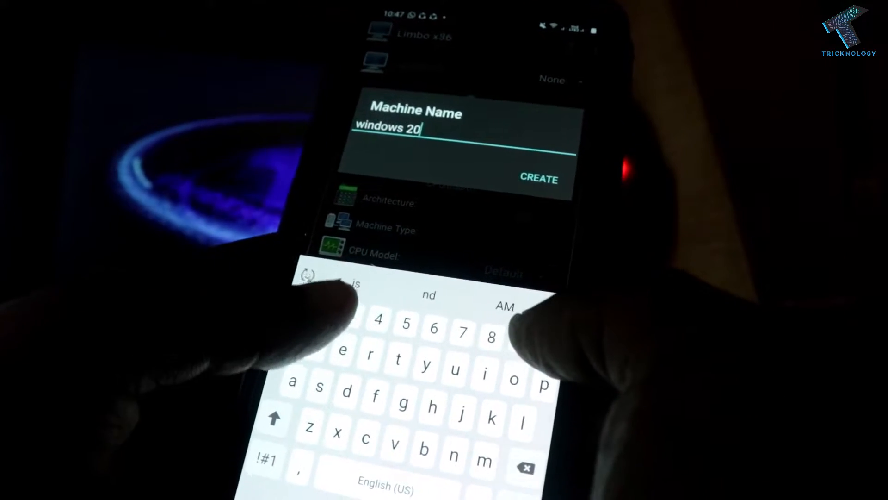
text(20)
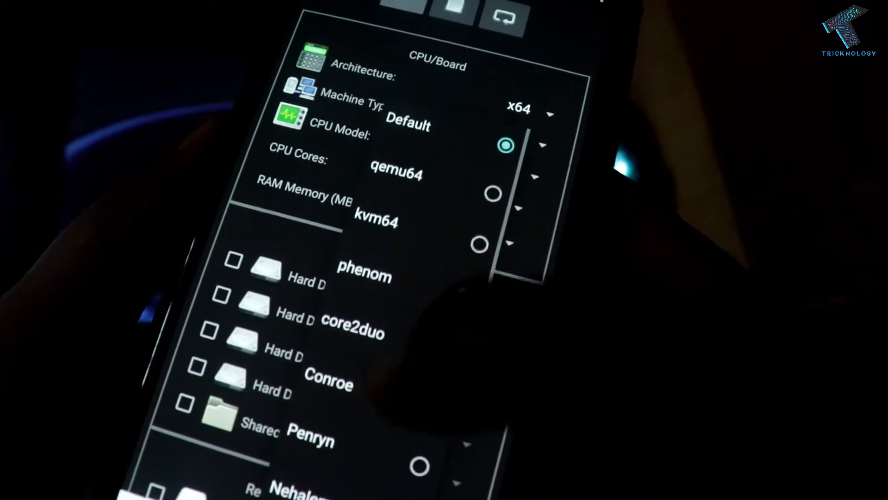
- Configure x64 architecture, pc machine type, SandyBridge CPU, 2 cores and 624 MB RAM
scroll(down, 3)
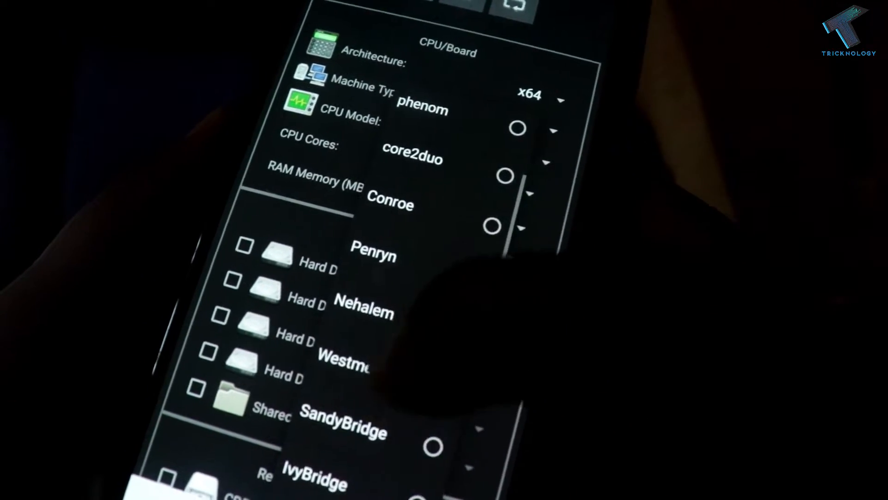
scroll(down, 3)
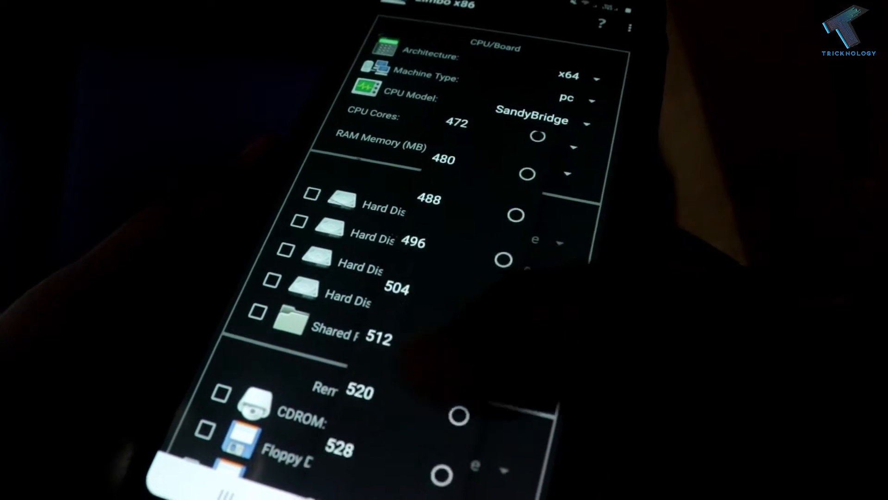
scroll(down, 3)
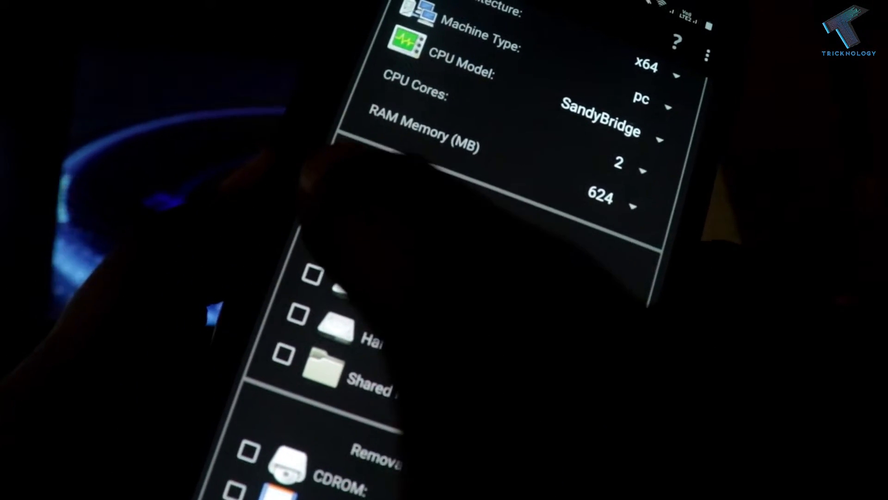
scroll(down, 3)
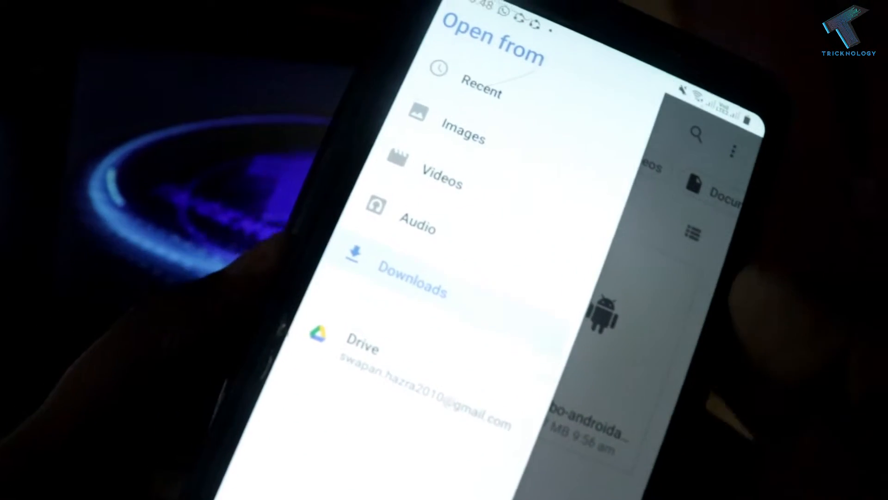
- Load the disk image from Downloads into Hard Disk A
click(411, 281)
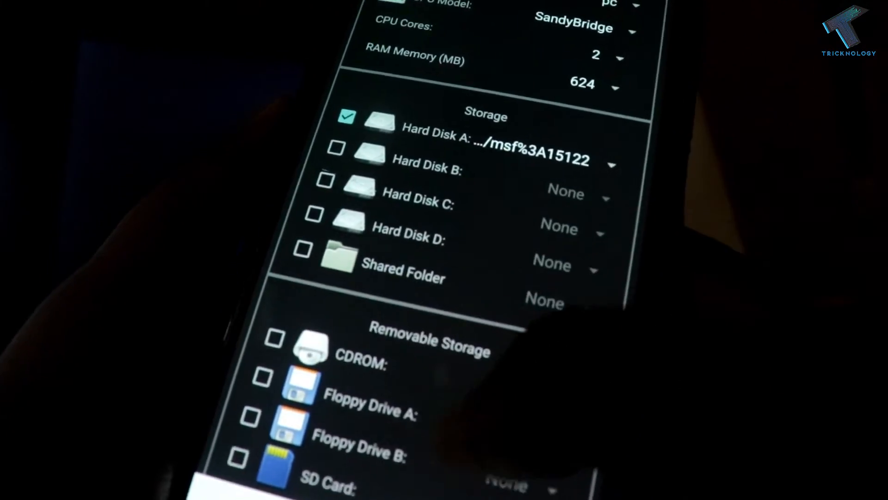
- Scroll past Graphics and Network to Boot Settings and show the Boot from Device choices
scroll(down, 3)
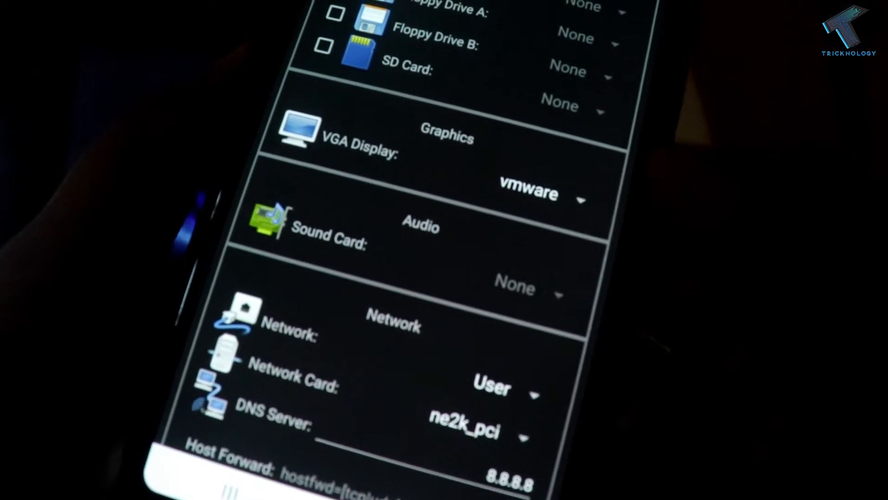
scroll(down, 3)
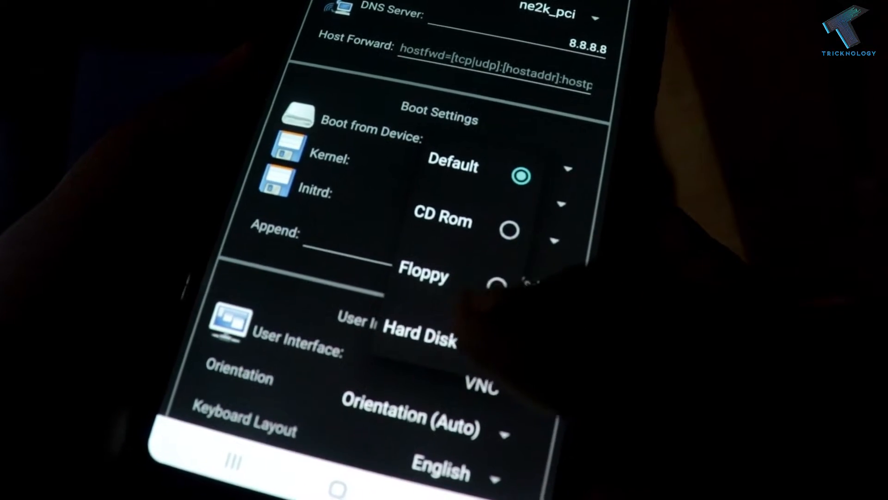
- Boot from Hard Disk with Fullscreen and High Priority enabled
click(419, 333)
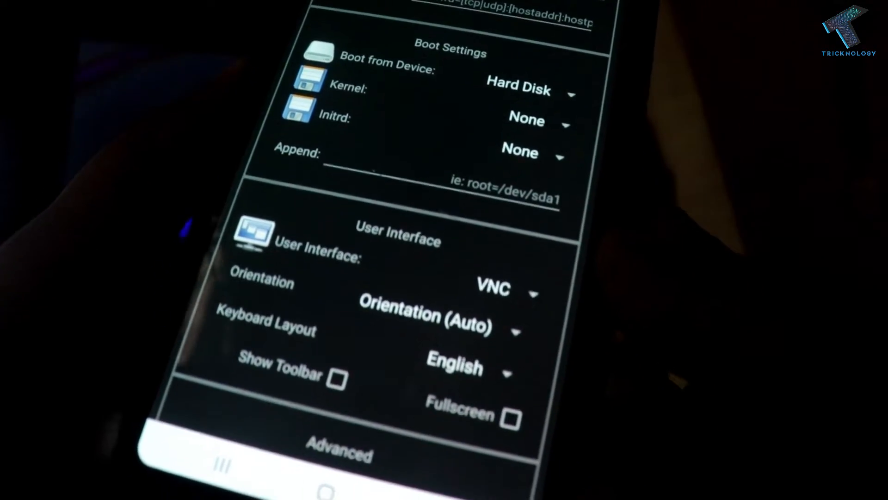
scroll(down, 3)
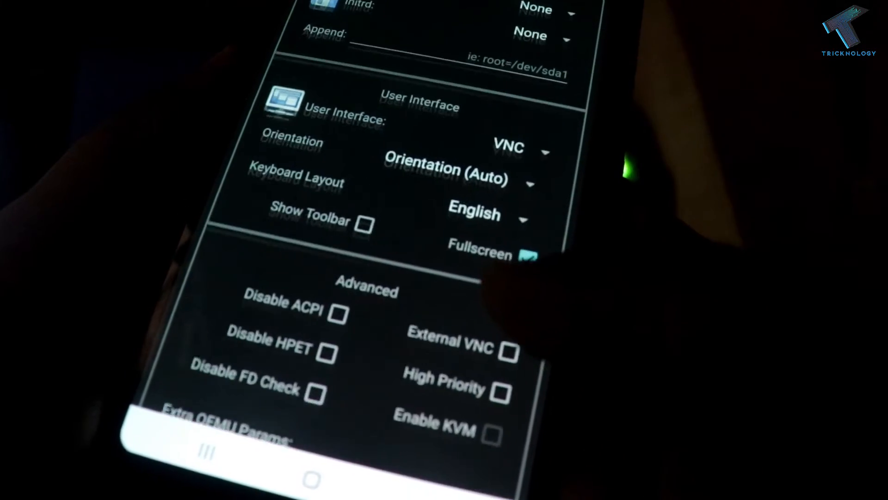
scroll(down, 3)
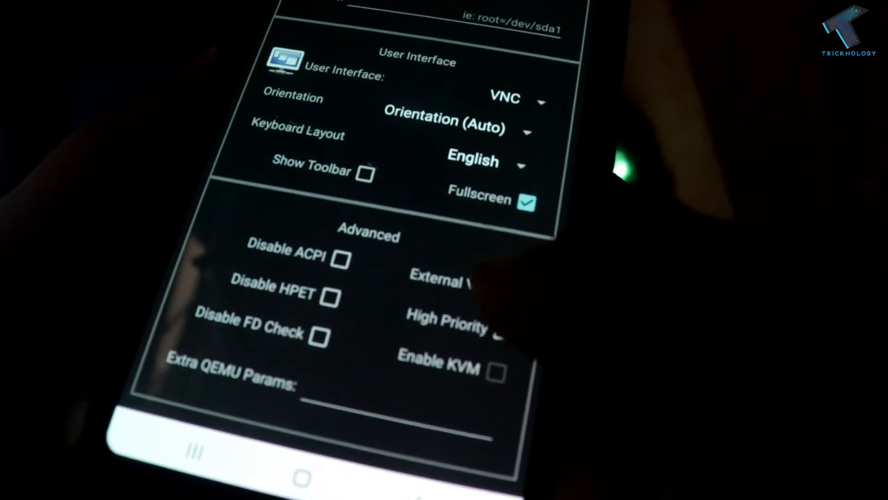
click(524, 325)
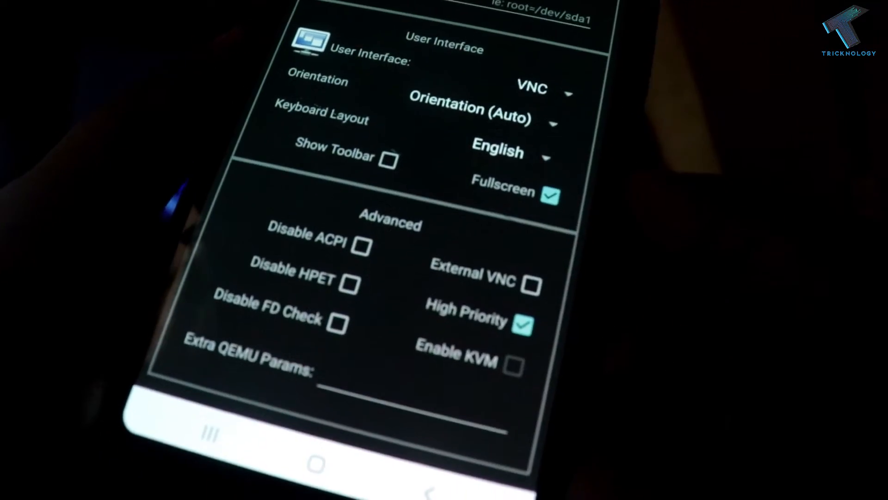
scroll(down, 3)
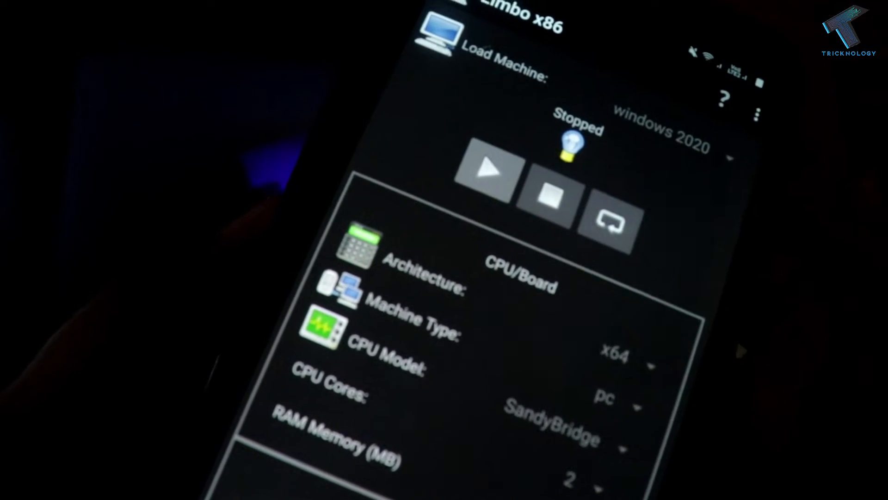
- Start the windows 2020 machine and connect to its VM console
click(485, 179)
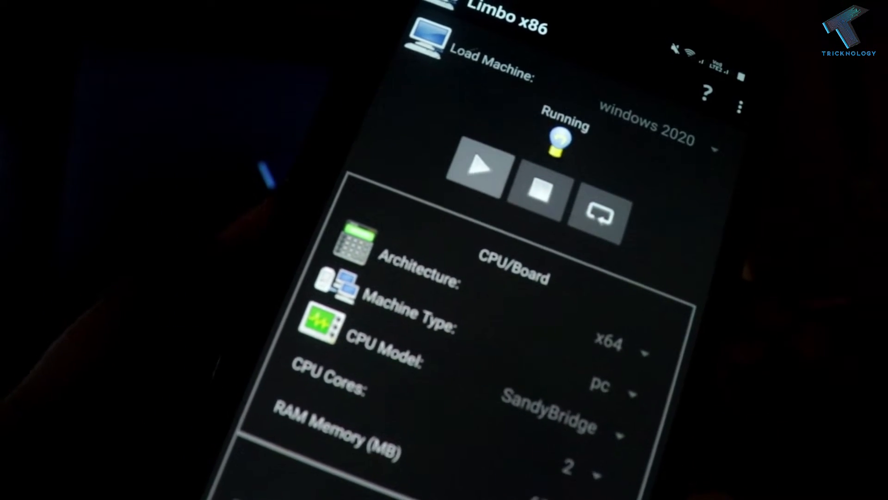
click(477, 167)
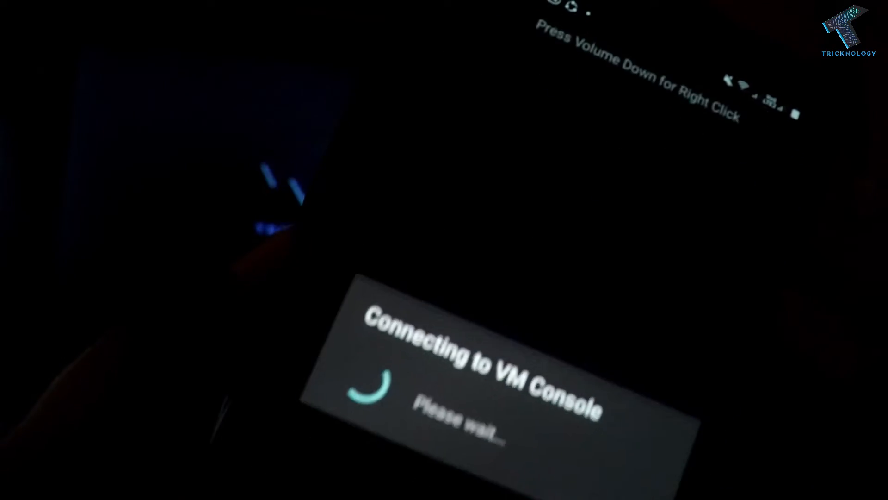